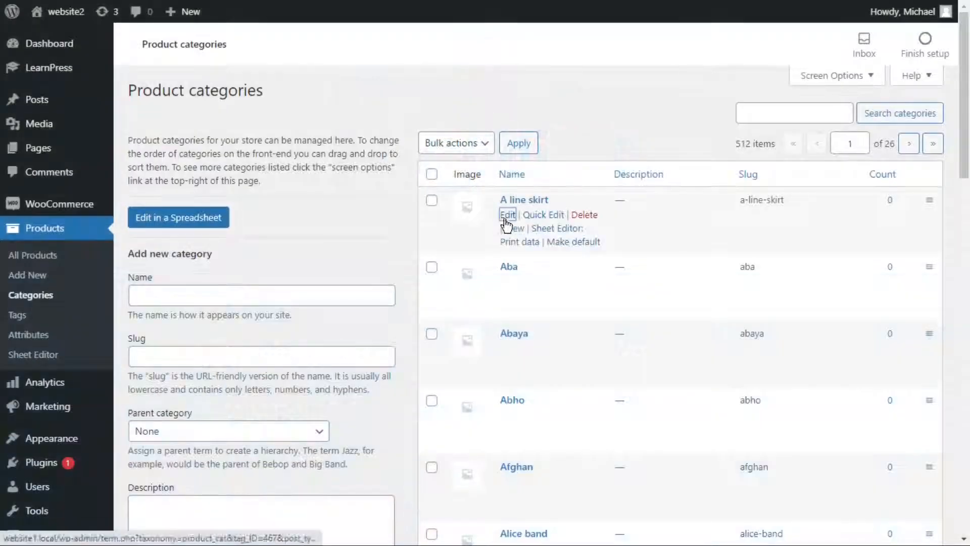
Set the skirt photo as the A line skirt category thumbnail and update the category
{"action": "left_click", "coordinate": [507, 215]}
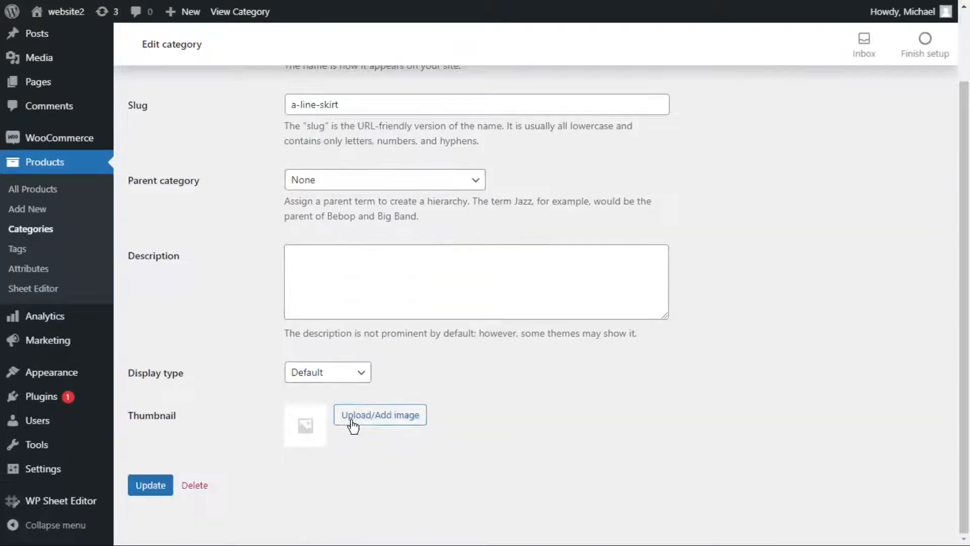
{"action": "left_click", "coordinate": [380, 415]}
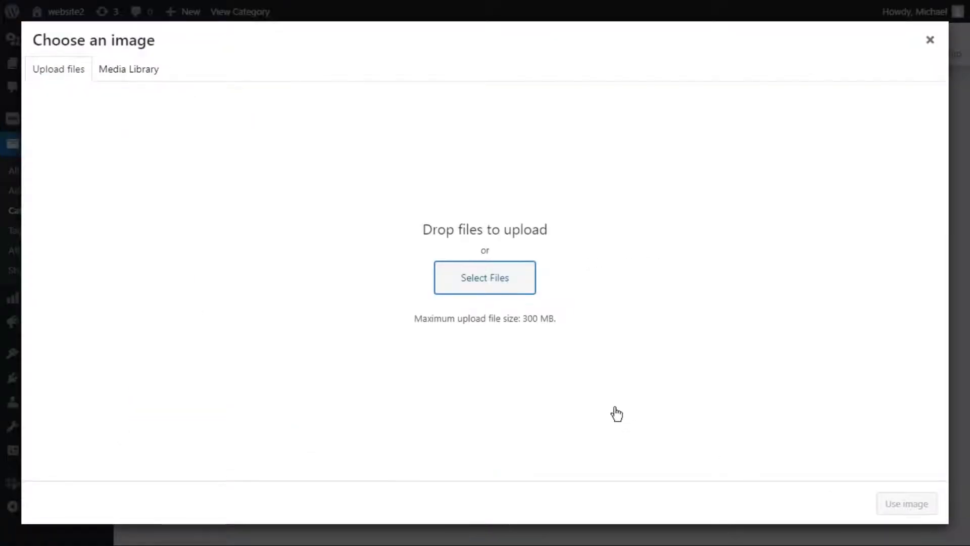
{"action": "left_click", "coordinate": [930, 40]}
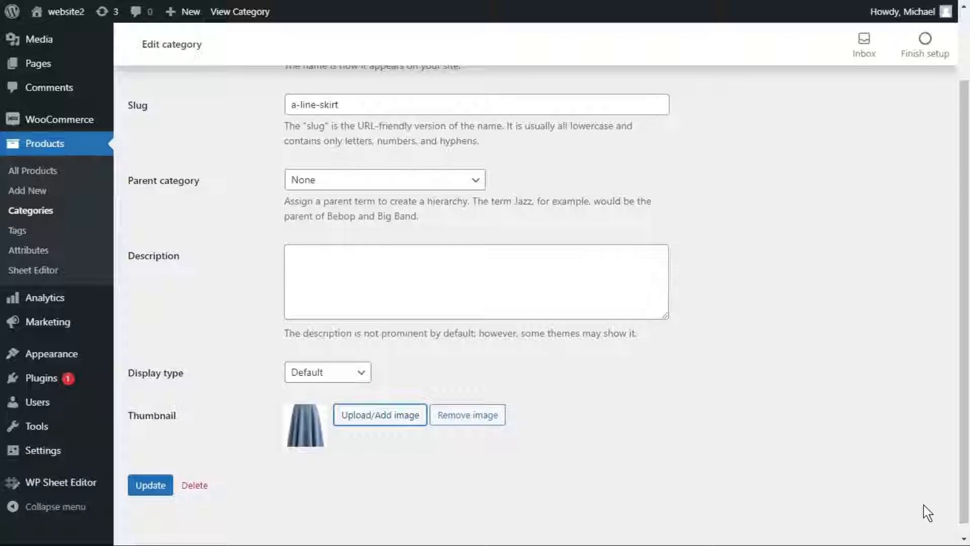
{"action": "left_click", "coordinate": [150, 485]}
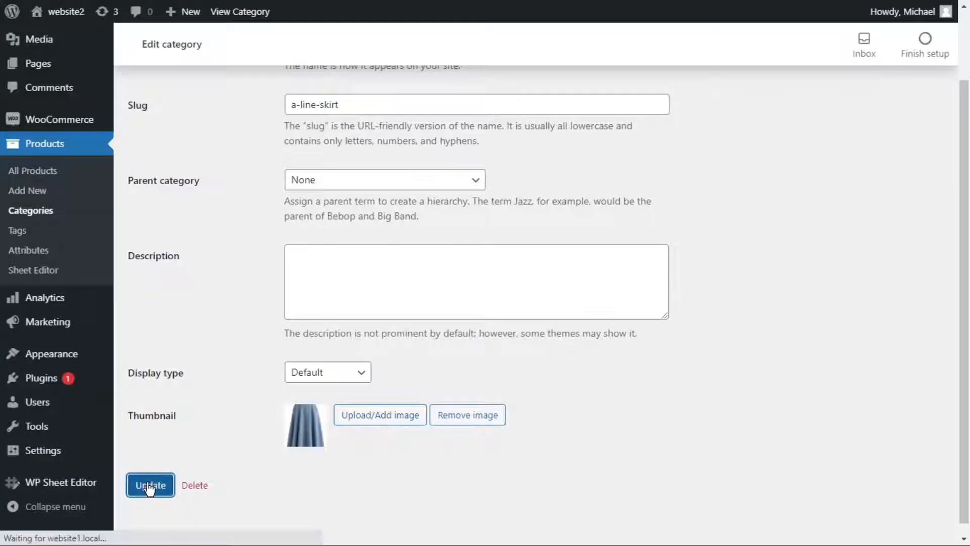
{"action": "left_click", "coordinate": [149, 484]}
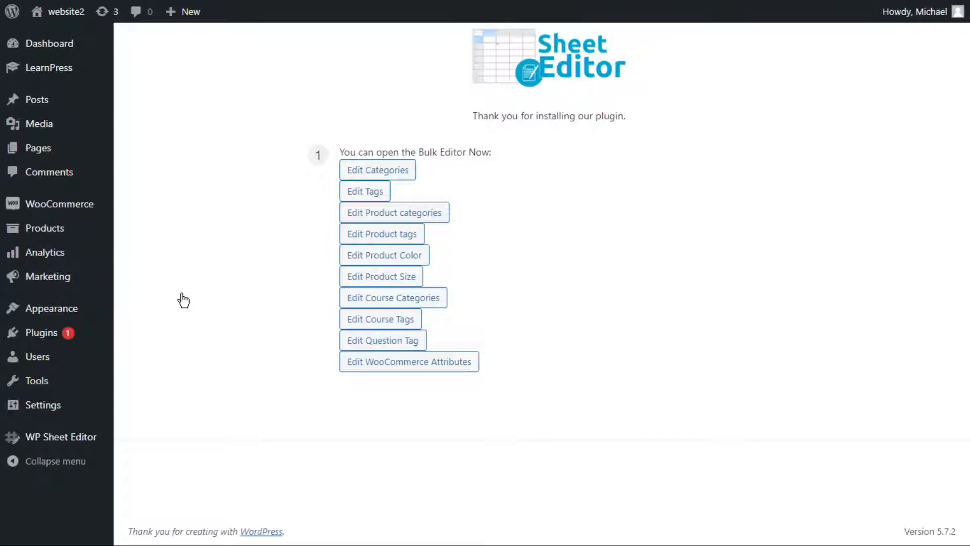
Open the Product categories spreadsheet, listing 512 categories, in full screen
{"action": "left_click", "coordinate": [394, 213]}
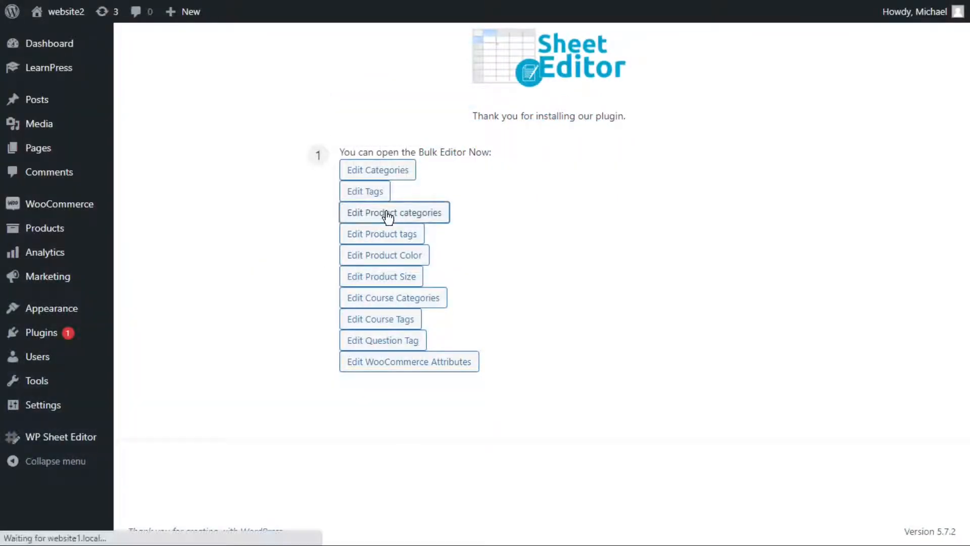
{"action": "left_click", "coordinate": [394, 212]}
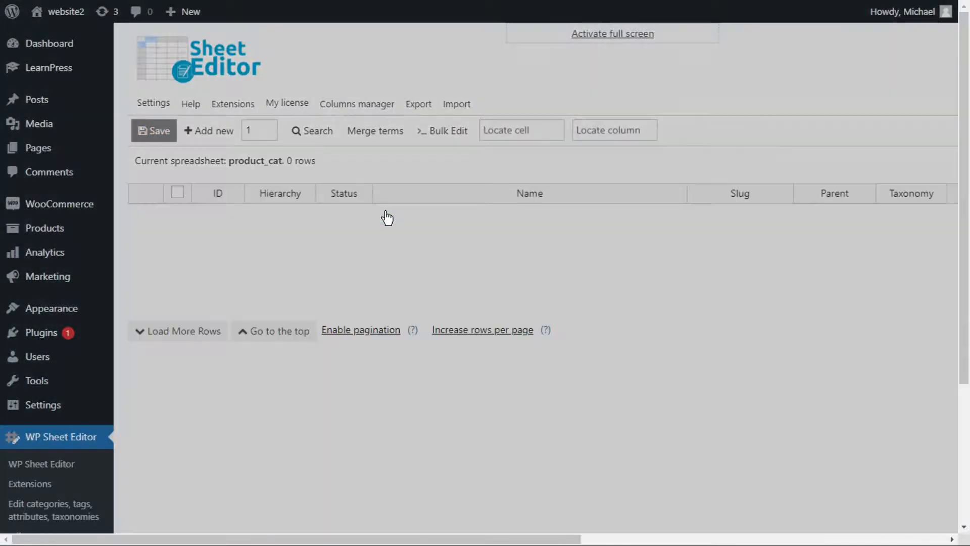
{"action": "left_click", "coordinate": [611, 33]}
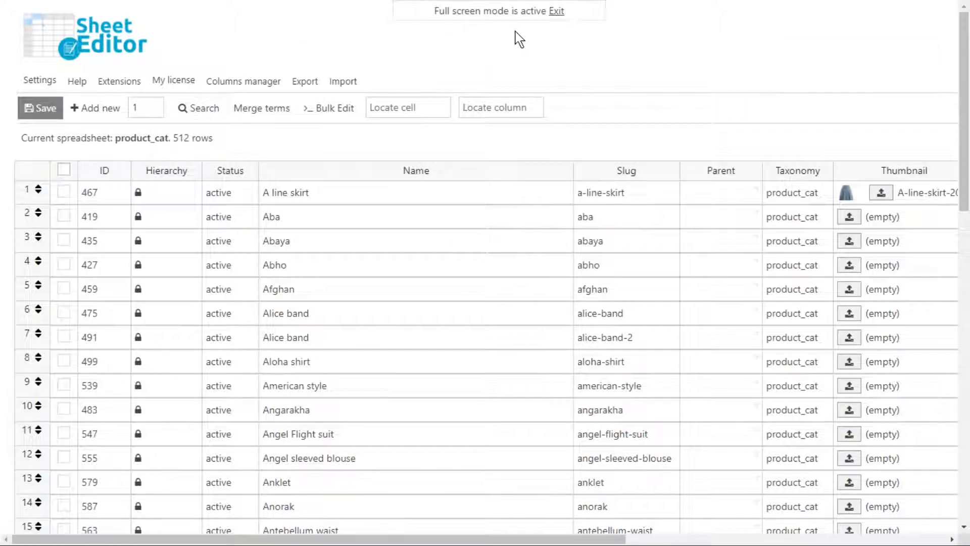
Insert the patterned robe image from the Media Library into Aba's Thumbnail cell
{"action": "left_click", "coordinate": [849, 193]}
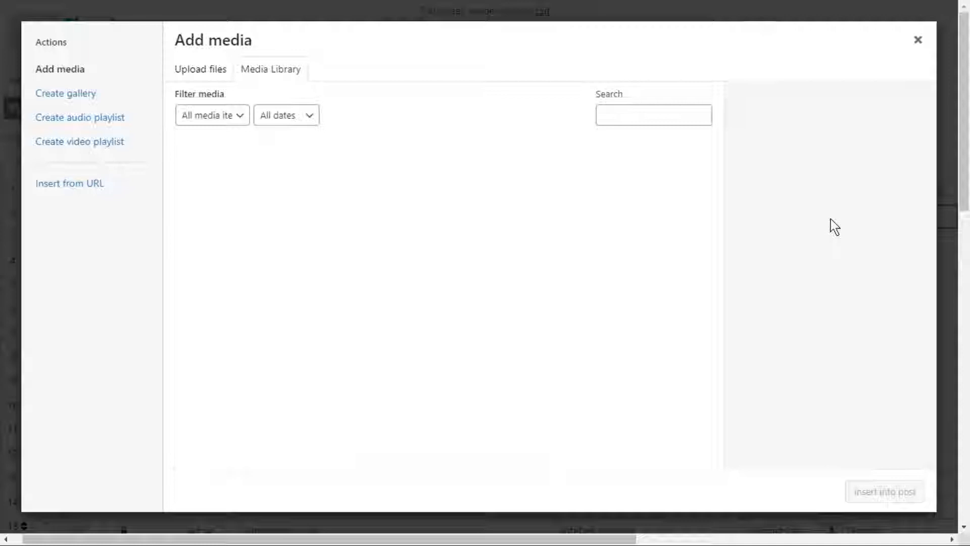
{"action": "left_click", "coordinate": [271, 69]}
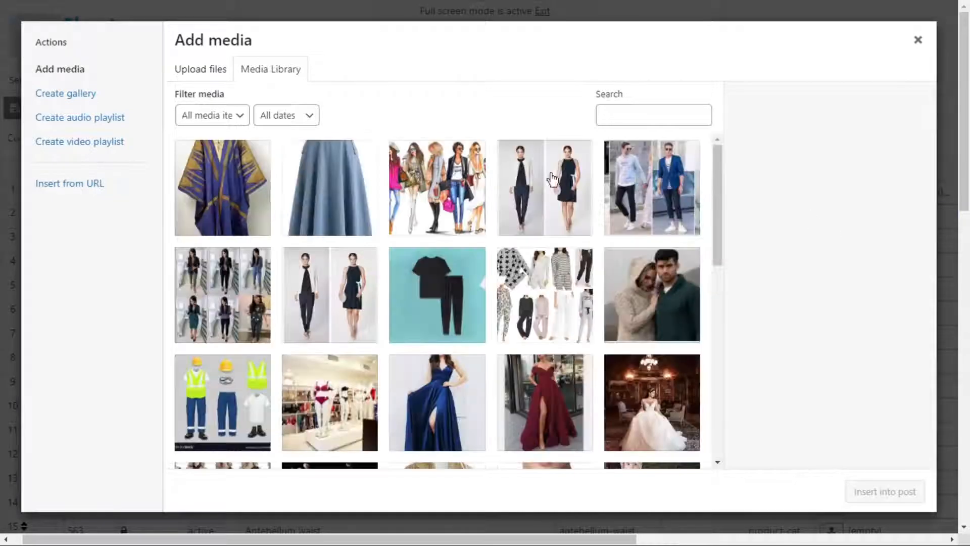
{"action": "left_click", "coordinate": [70, 183]}
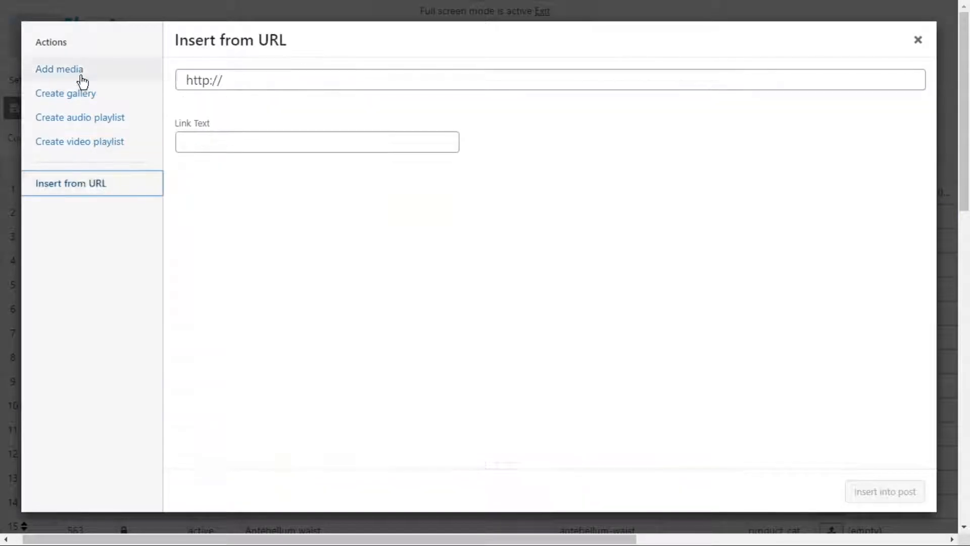
{"action": "left_click", "coordinate": [60, 69]}
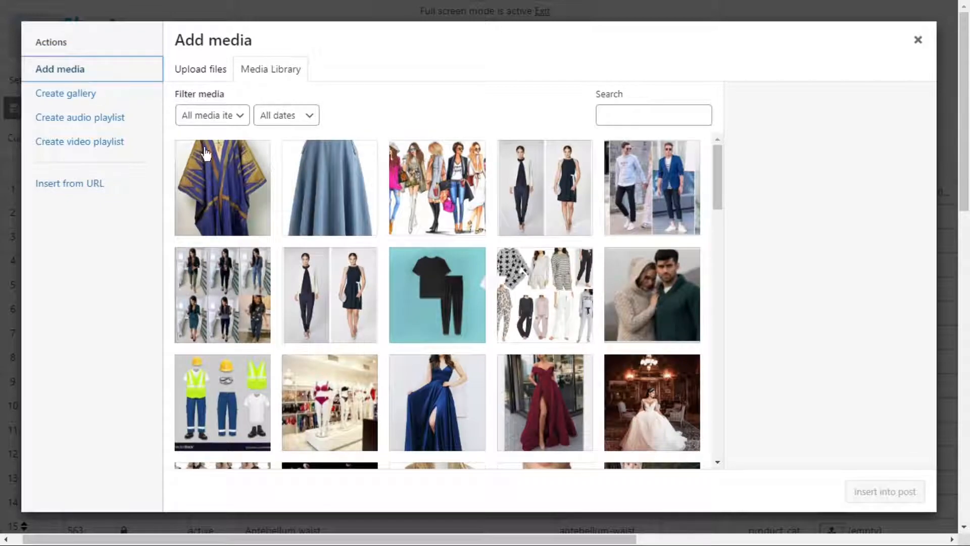
{"action": "left_click", "coordinate": [918, 40]}
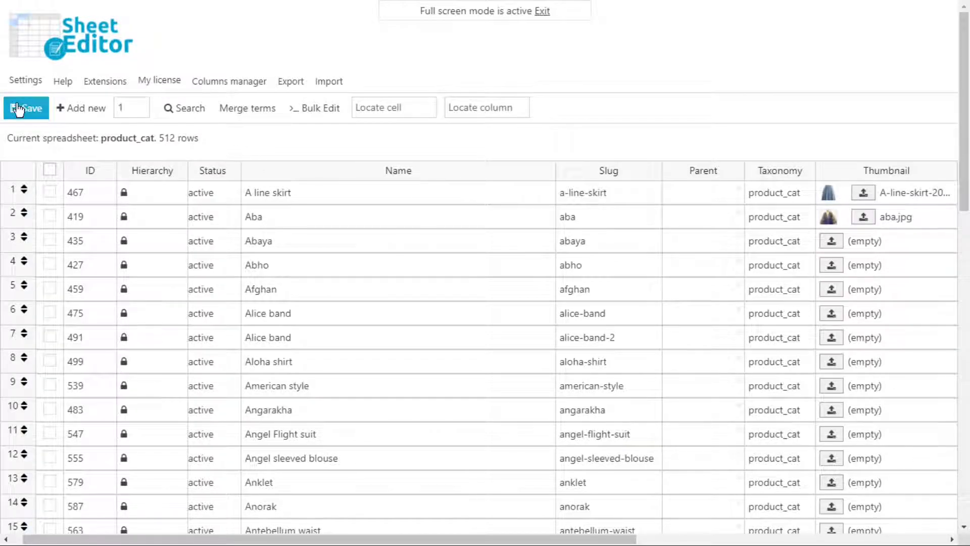
Save the spreadsheet changes and dismiss the save progress message
{"action": "left_click", "coordinate": [26, 108]}
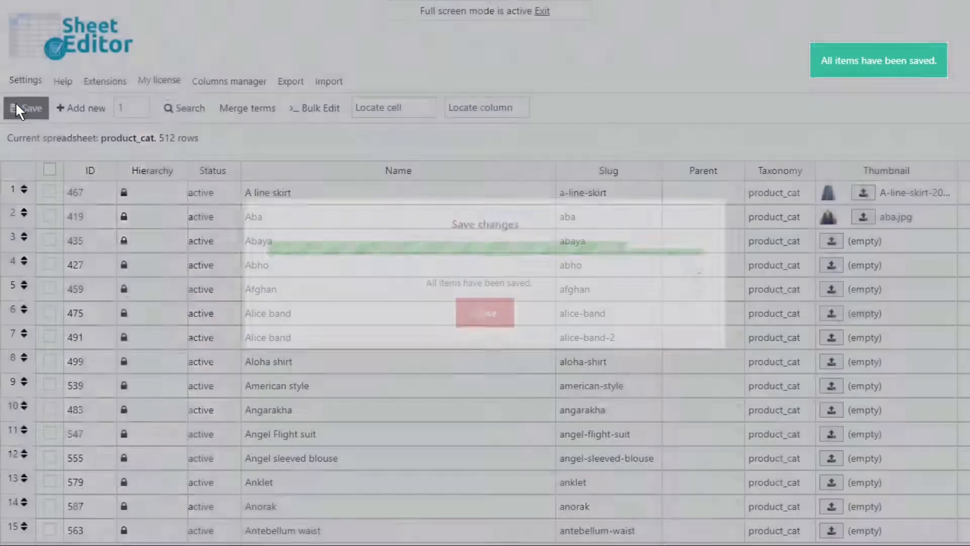
{"action": "left_click", "coordinate": [485, 314]}
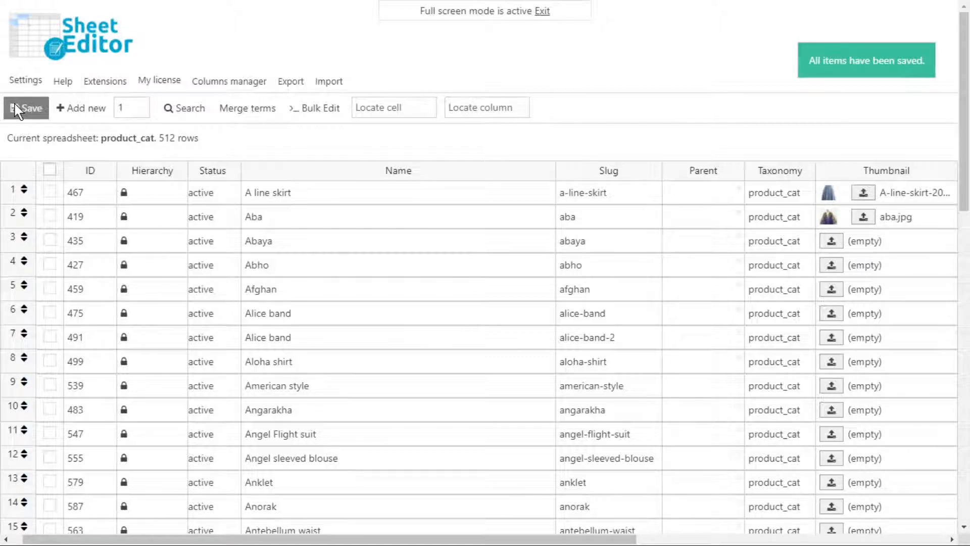
{"action": "left_click", "coordinate": [26, 108]}
{"action": "type", "text": "0"}
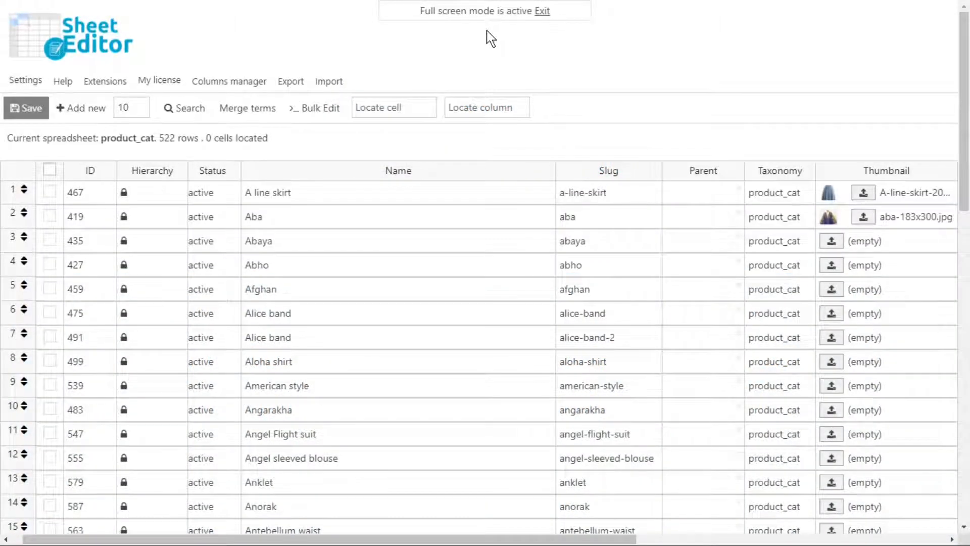
In Bulk Edit, search rows by keyword 'kids' and choose Thumbnail as the field to edit
{"action": "left_click", "coordinate": [319, 107]}
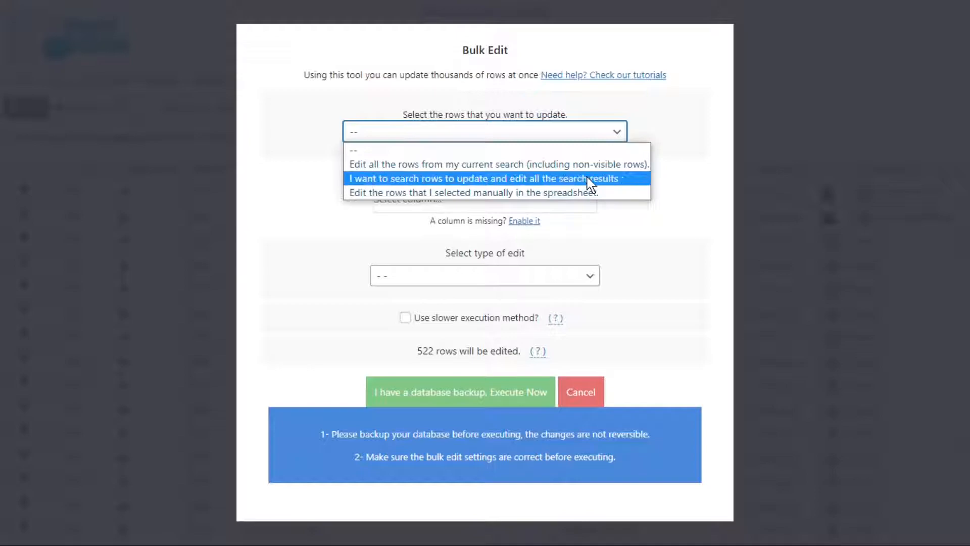
{"action": "left_click", "coordinate": [484, 179]}
{"action": "type", "text": "k"}
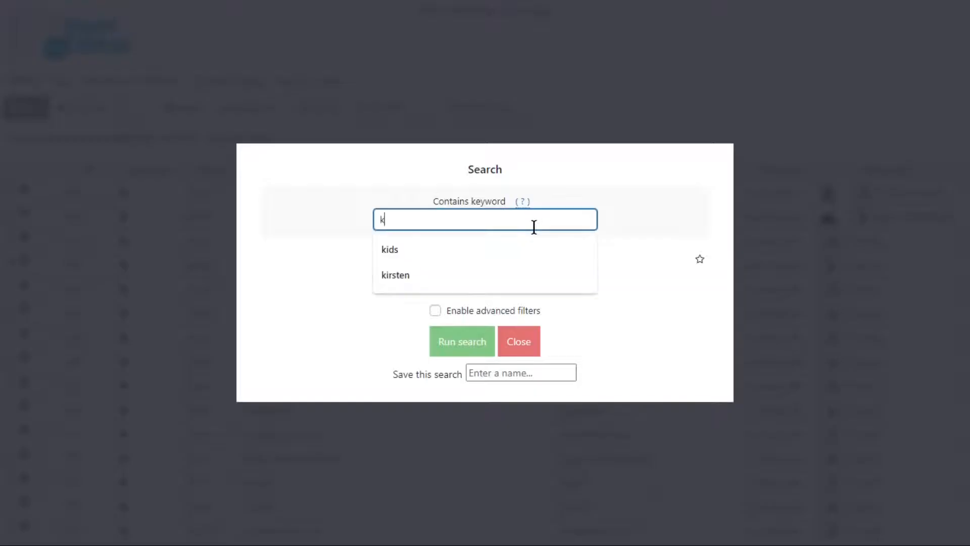
{"action": "left_click", "coordinate": [389, 248]}
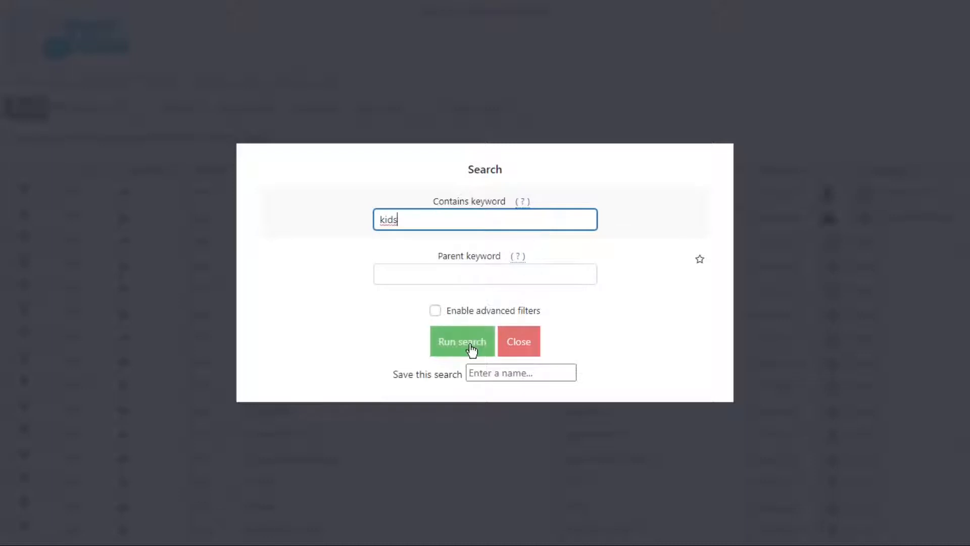
{"action": "left_click", "coordinate": [461, 342]}
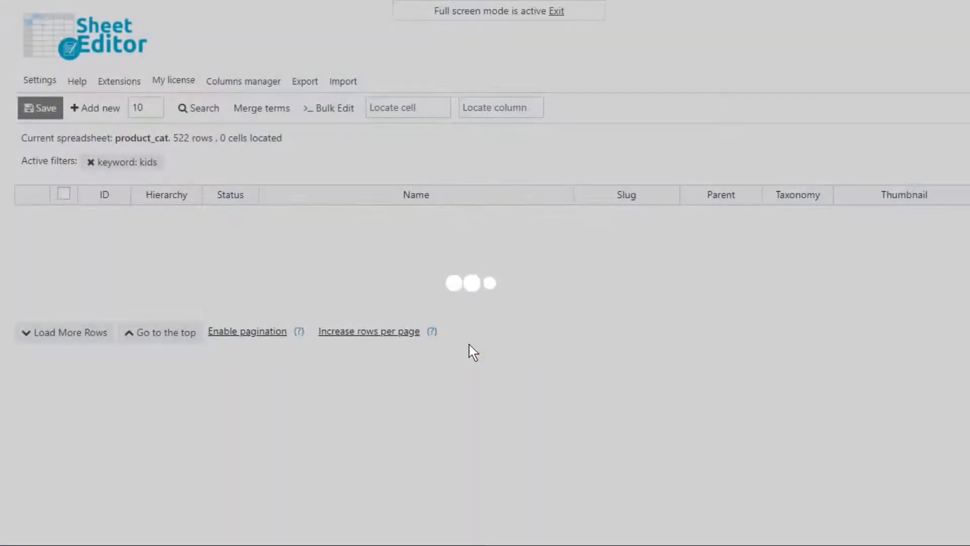
{"action": "left_click", "coordinate": [333, 108]}
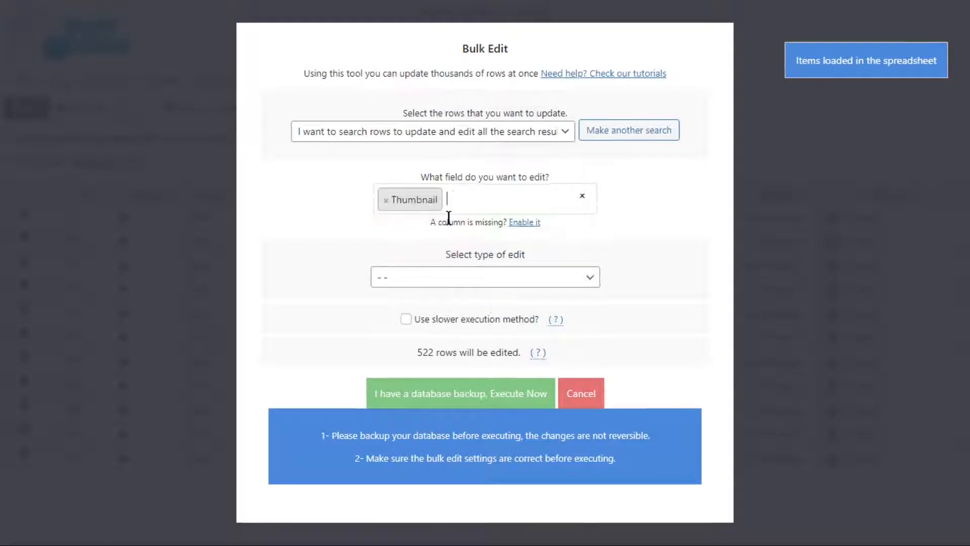
Upload kids.jpg and insert it as the new thumbnail value
{"action": "left_click", "coordinate": [485, 277]}
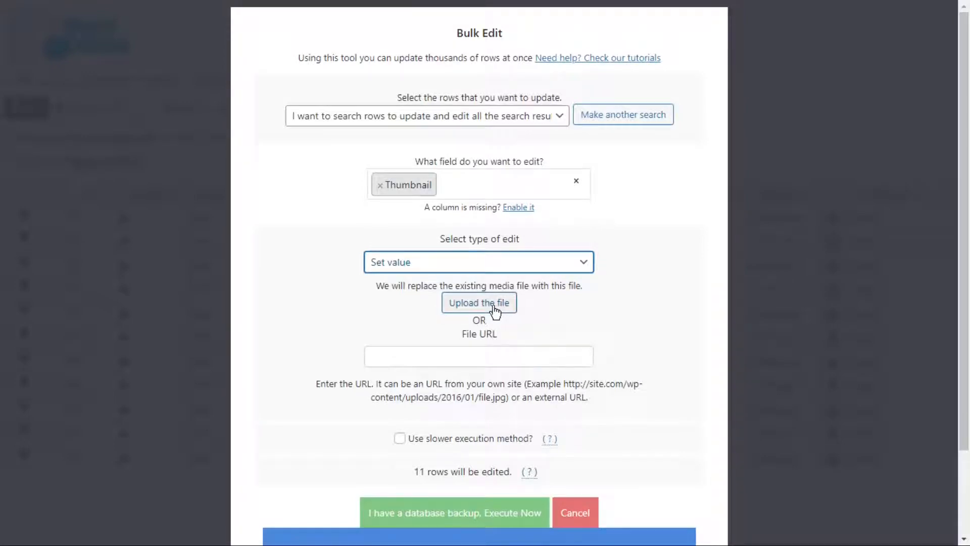
{"action": "left_click", "coordinate": [479, 303]}
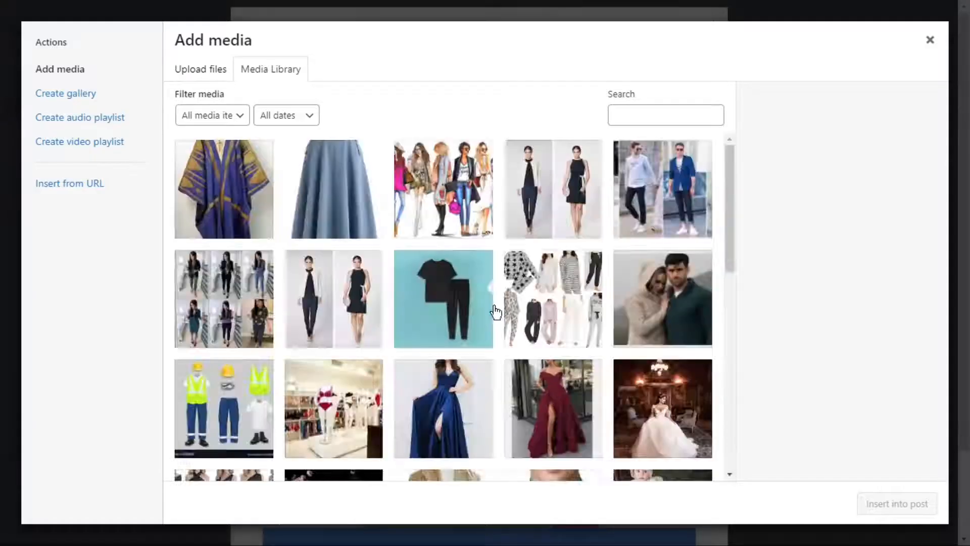
{"action": "left_click", "coordinate": [199, 69]}
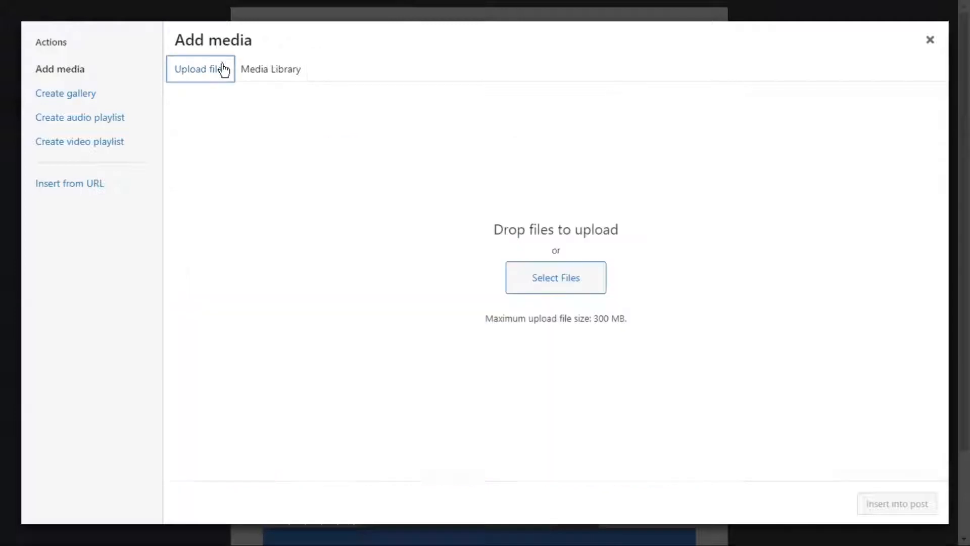
{"action": "left_click", "coordinate": [555, 278]}
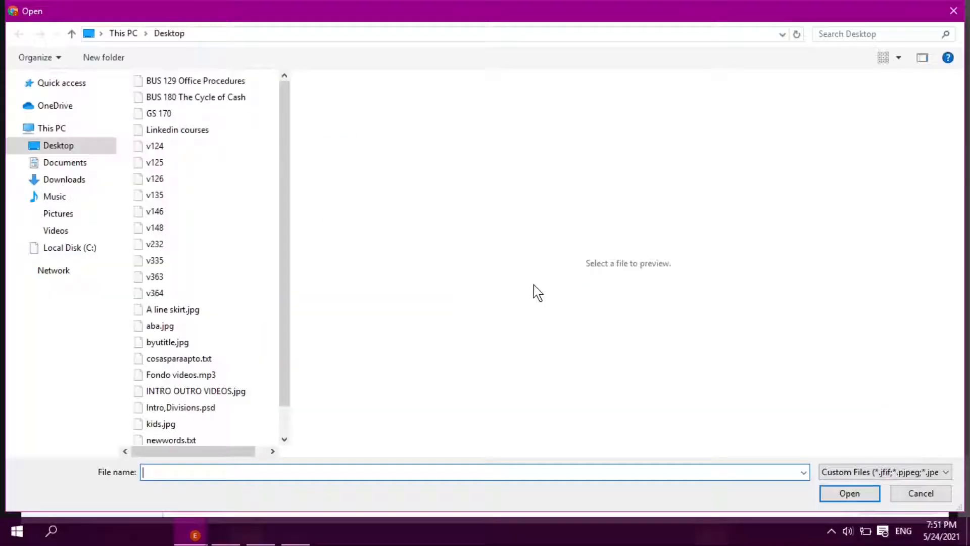
{"action": "left_click", "coordinate": [160, 423]}
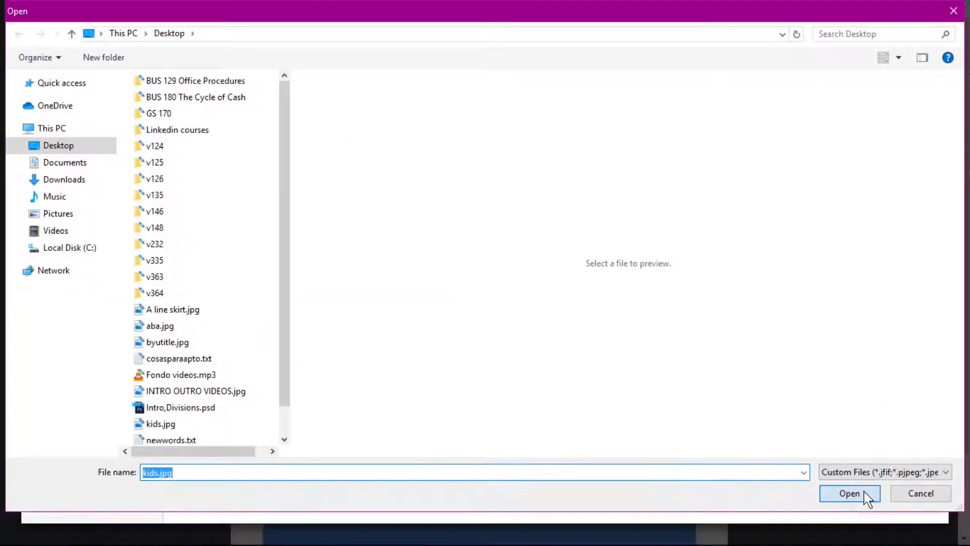
{"action": "left_click", "coordinate": [849, 494]}
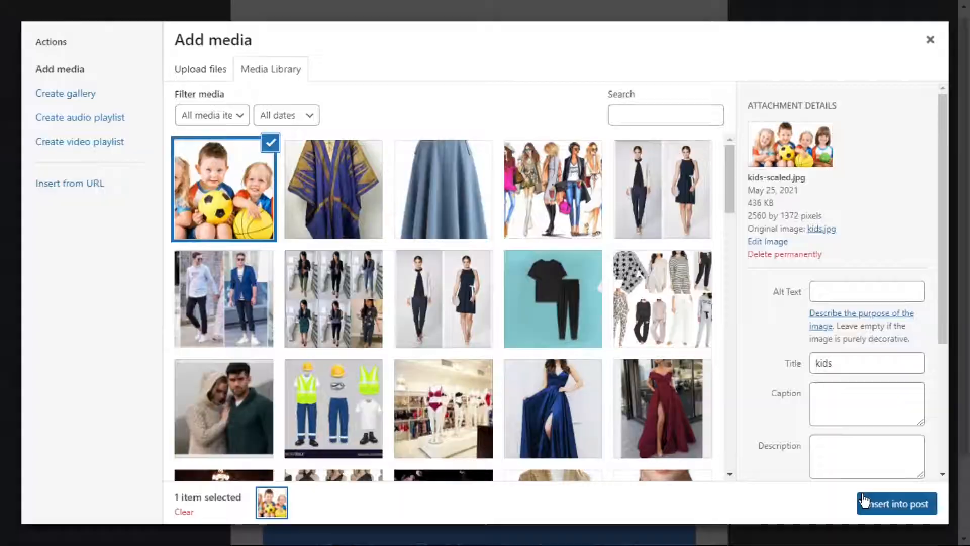
{"action": "left_click", "coordinate": [896, 503]}
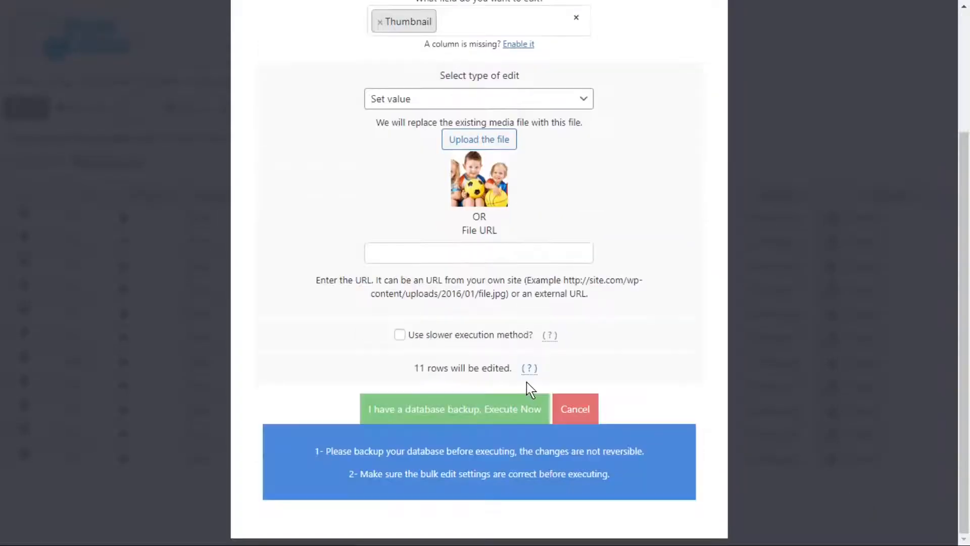
Execute the thumbnail change on all 11 kids rows and view a new thumbnail
{"action": "left_click", "coordinate": [453, 409]}
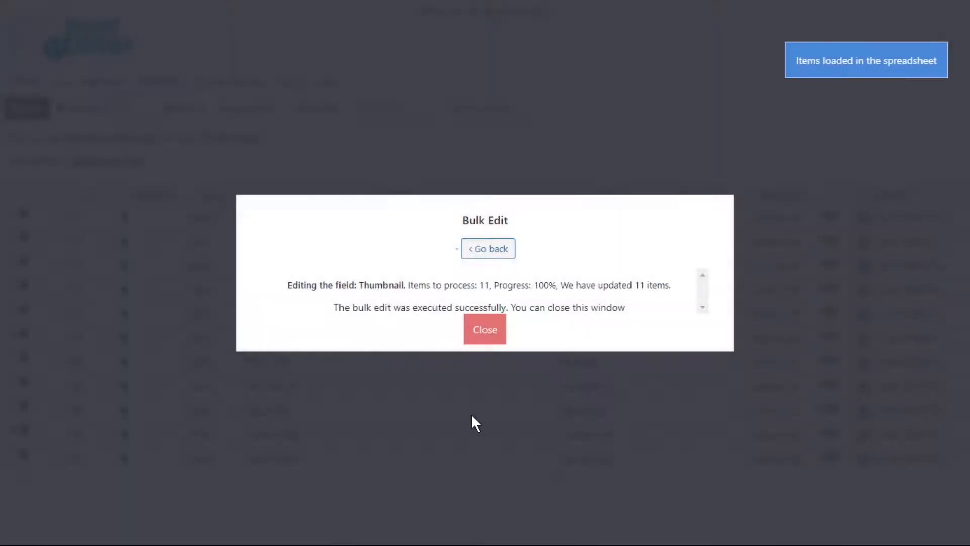
{"action": "left_click", "coordinate": [488, 248]}
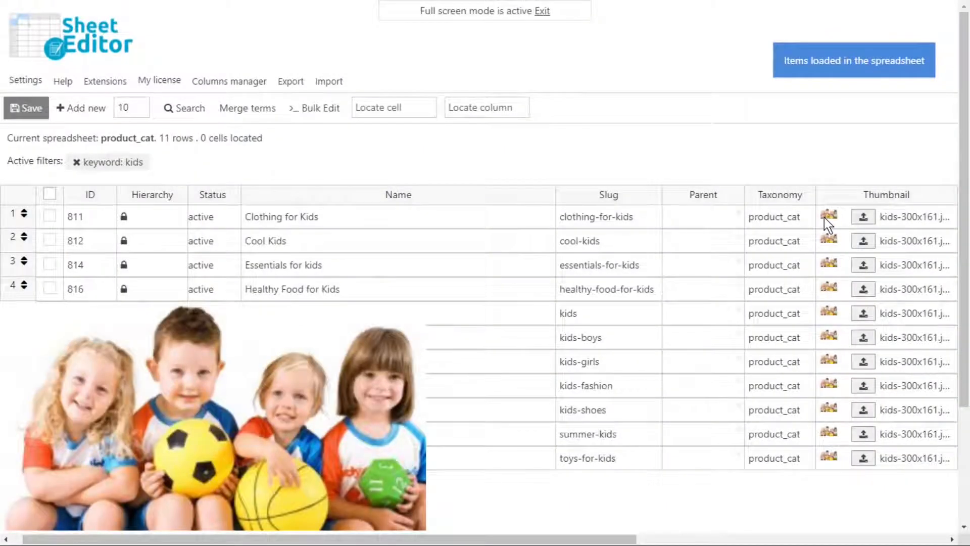
{"action": "left_click", "coordinate": [74, 162]}
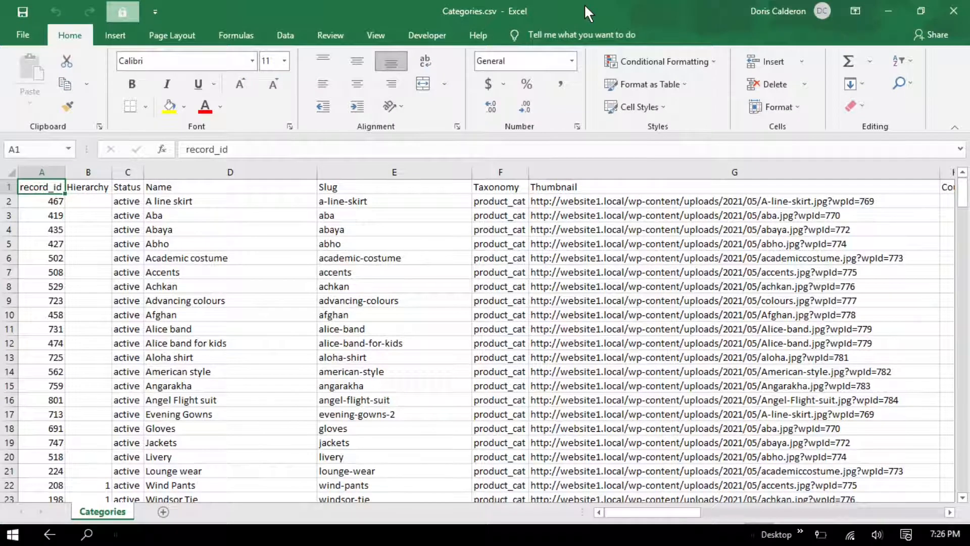
{"action": "mouse_move", "coordinate": [439, 131]}
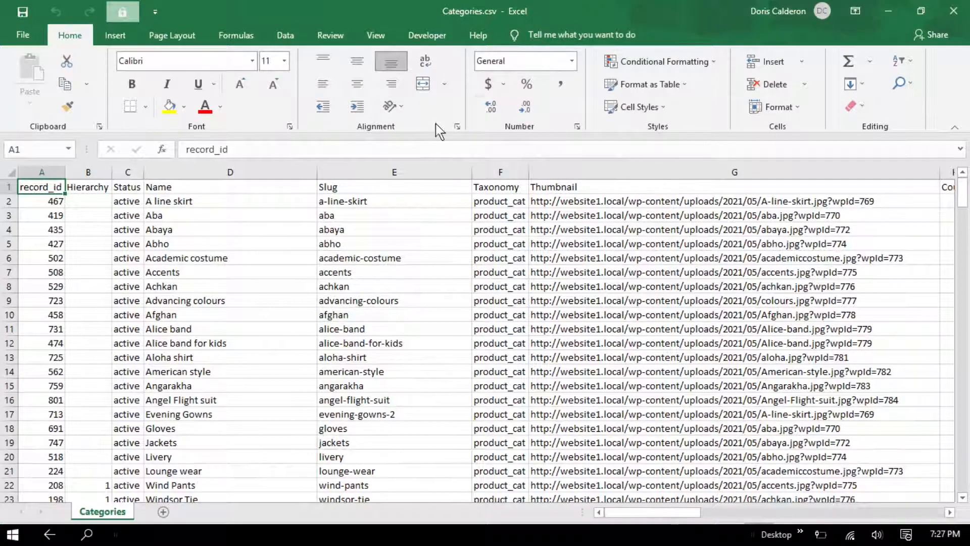
{"action": "left_click", "coordinate": [230, 171]}
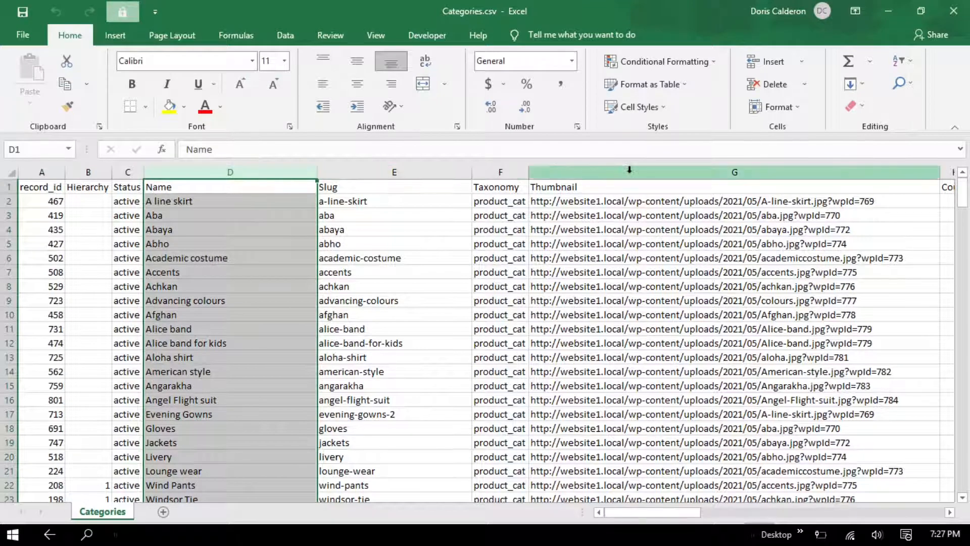
{"action": "left_click", "coordinate": [734, 171]}
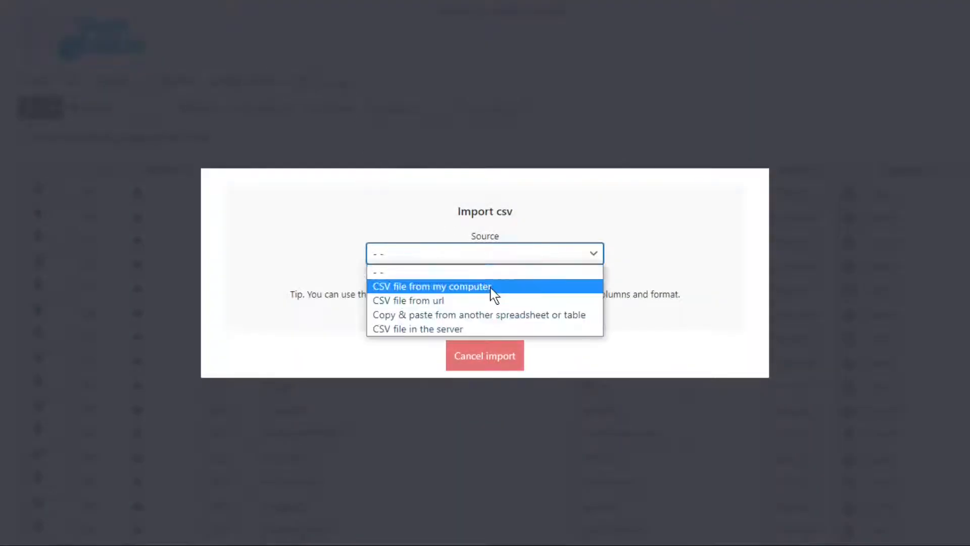
Load Categories.csv from the computer into the CSV import
{"action": "left_click", "coordinate": [432, 286]}
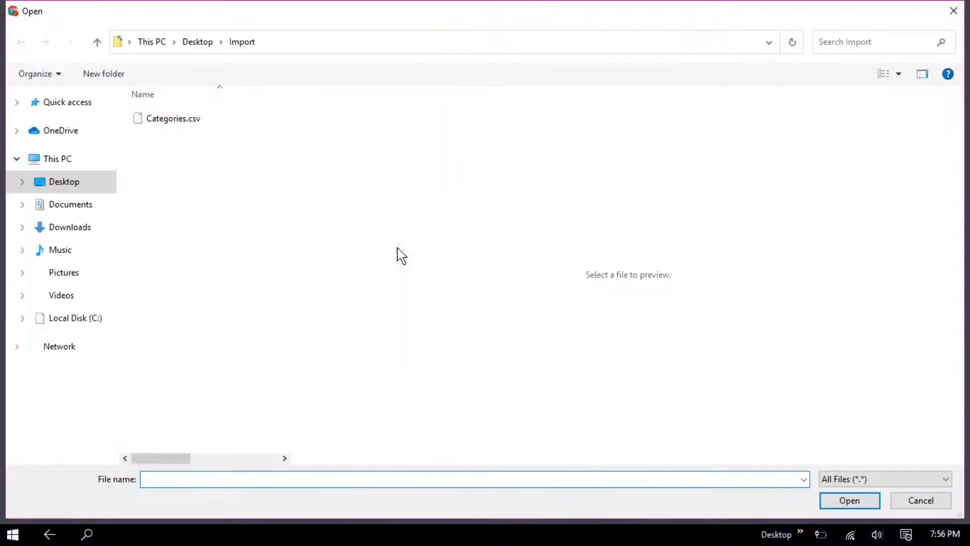
{"action": "double_click", "coordinate": [173, 118]}
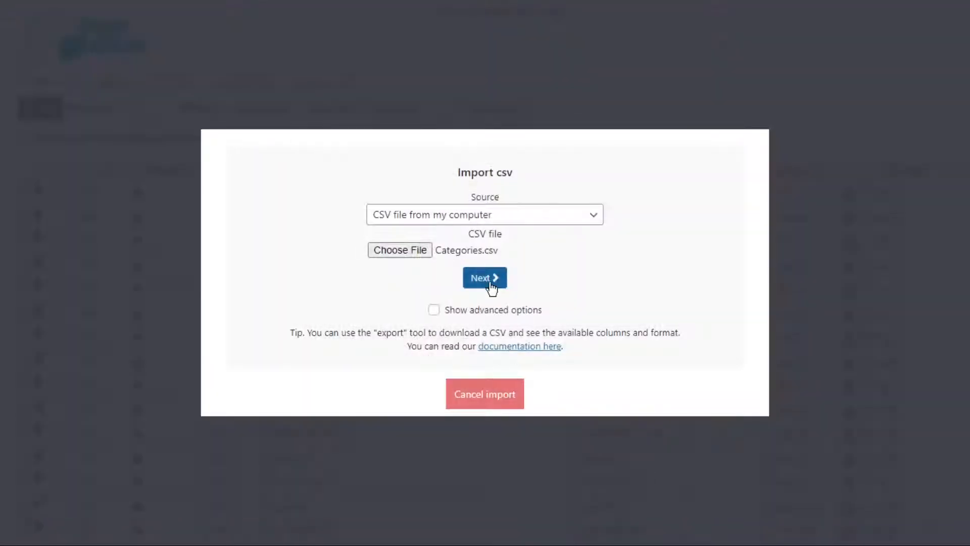
{"action": "left_click", "coordinate": [485, 277]}
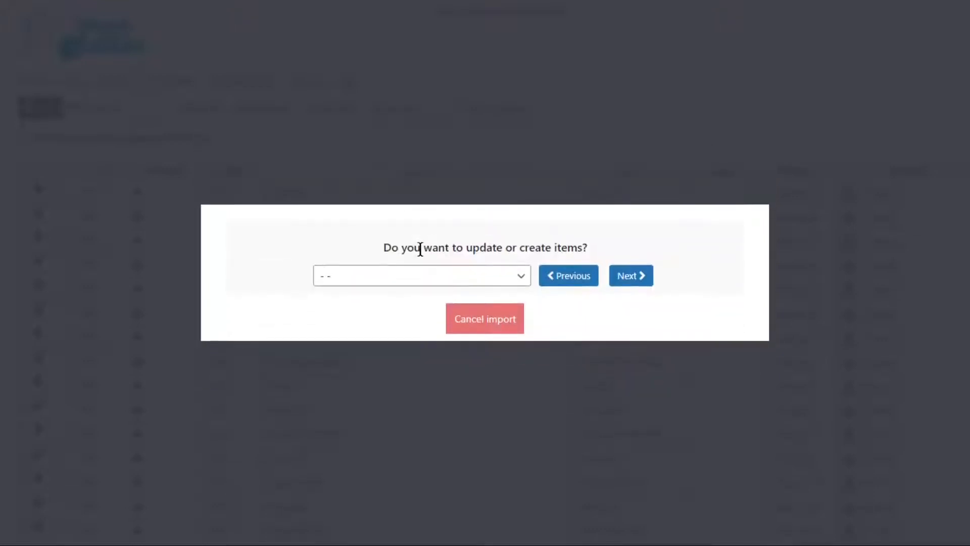
Set the import to update existing items only, matching CSV Name to WordPress ID
{"action": "left_click", "coordinate": [421, 275]}
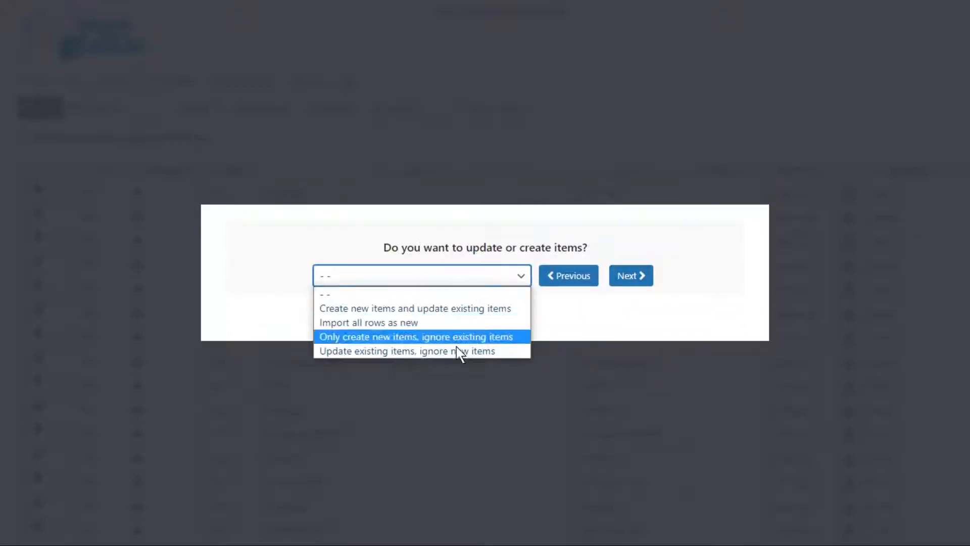
{"action": "left_click", "coordinate": [406, 351]}
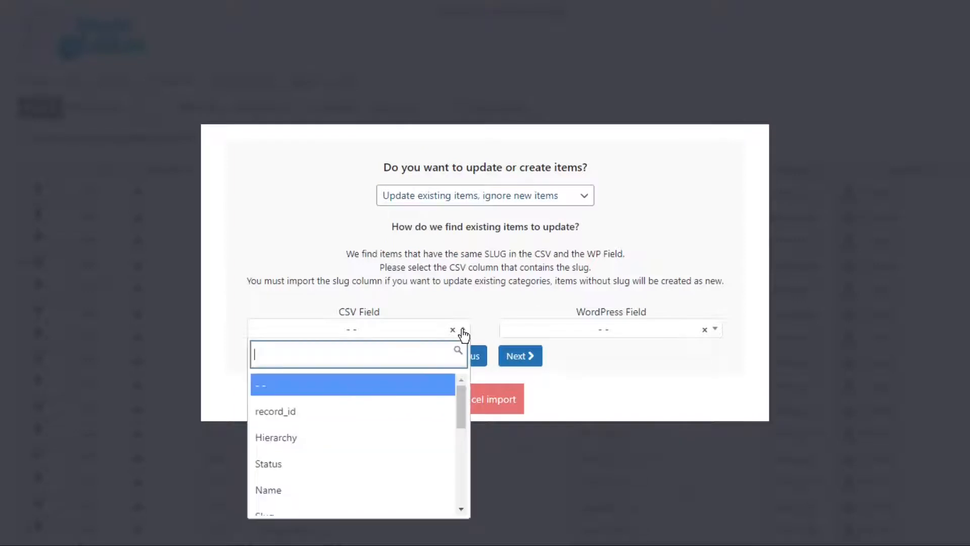
{"action": "left_click", "coordinate": [268, 490]}
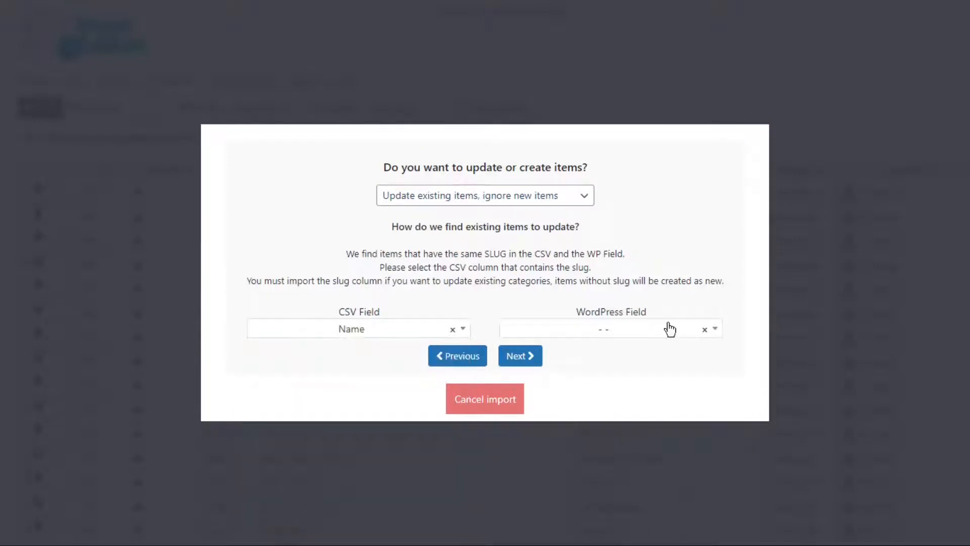
{"action": "left_click", "coordinate": [609, 328]}
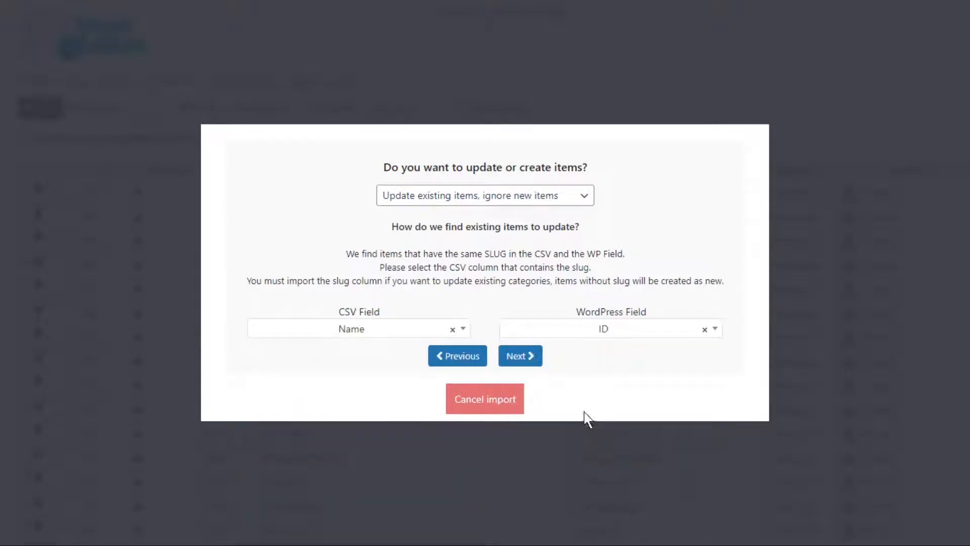
{"action": "left_click", "coordinate": [519, 355]}
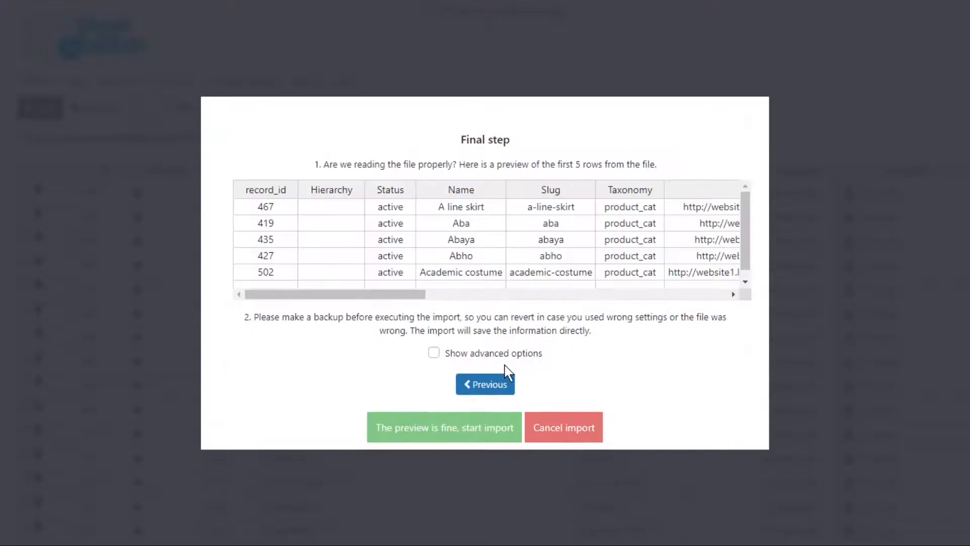
Start the previewed import, updating 27 categories, then close the summary
{"action": "left_click", "coordinate": [444, 427]}
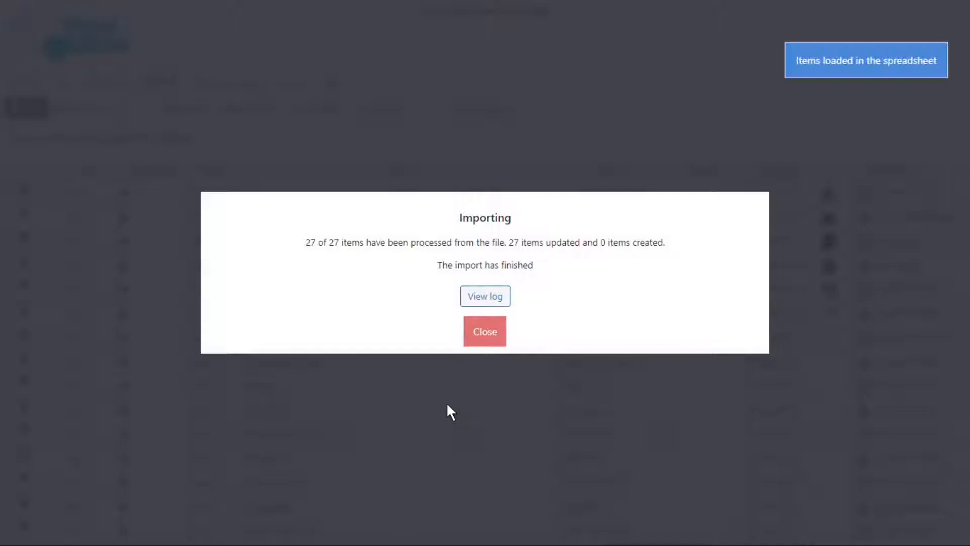
{"action": "left_click", "coordinate": [484, 331]}
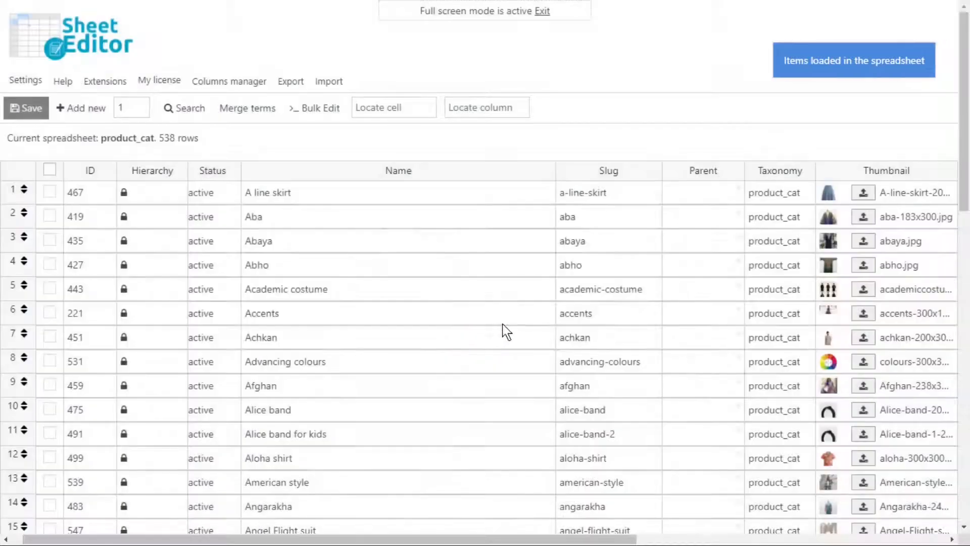
{"action": "scroll", "scroll_direction": "down", "scroll_amount": 3}
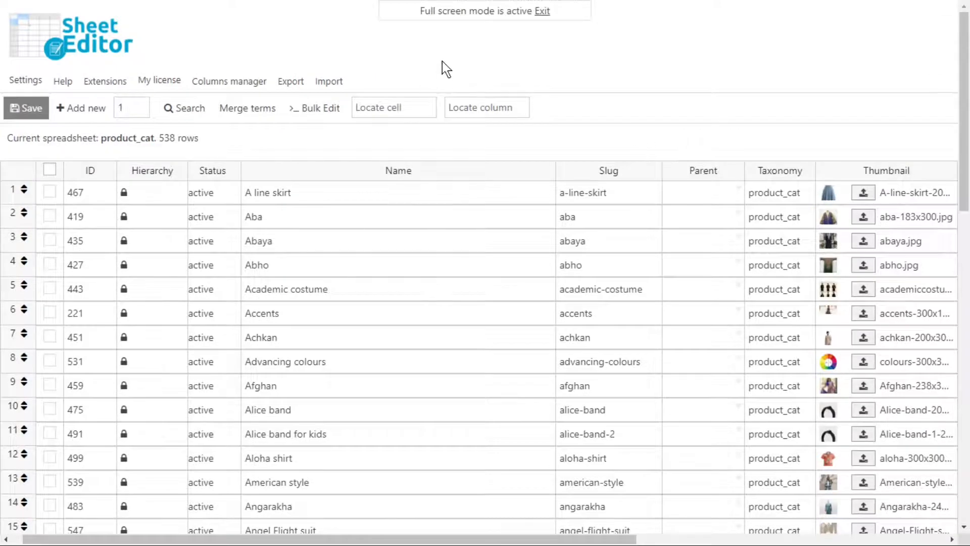
{"action": "mouse_move", "coordinate": [487, 48]}
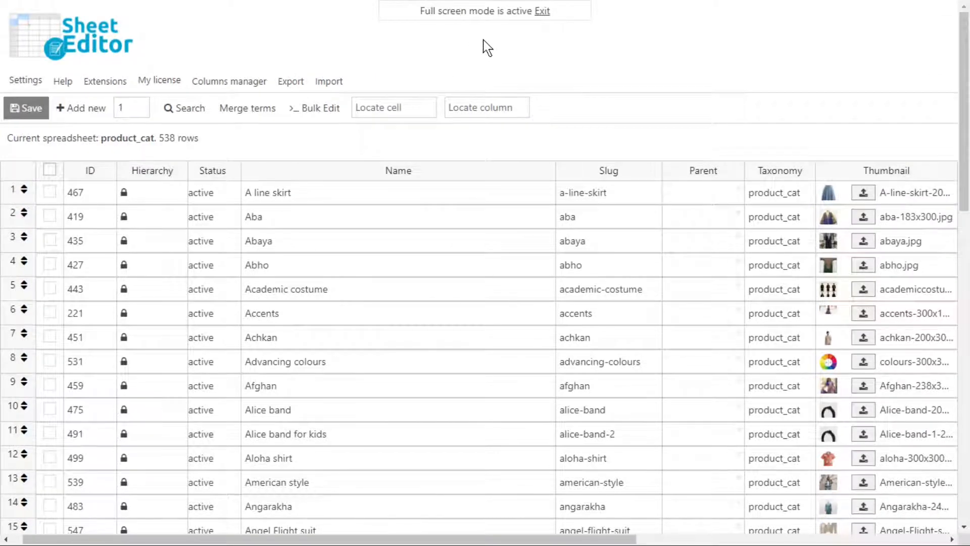